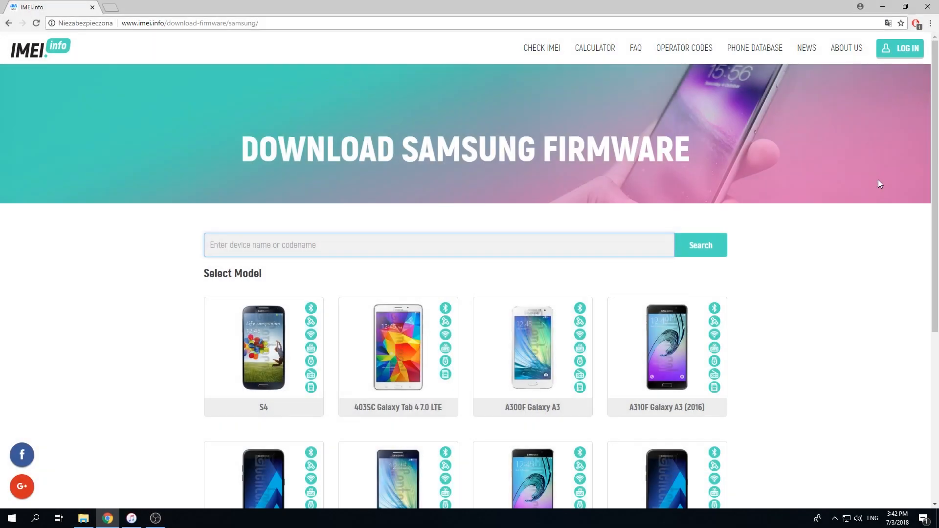
Step: Search IMEI.info for 'galaxy s8' in fullscreen and open the G950F Galaxy S8 model page
click(438, 245)
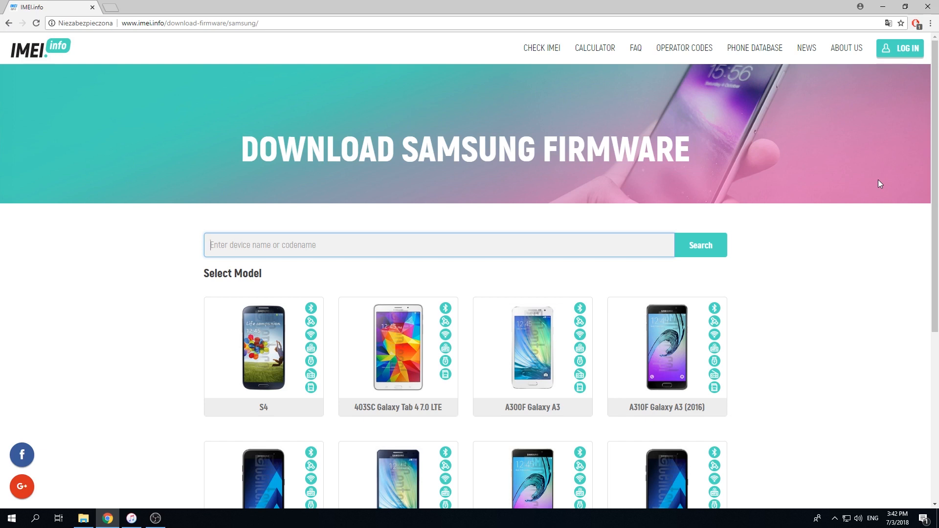
mouse_move(837, 178)
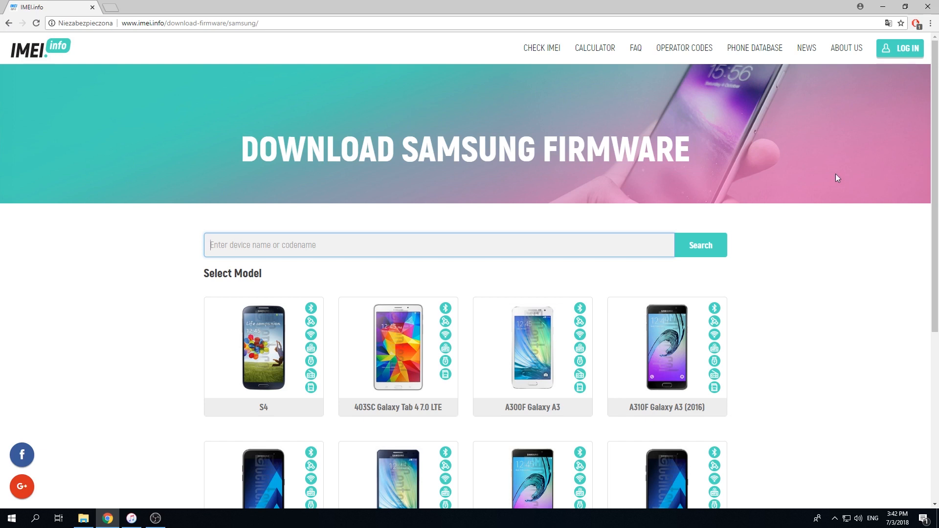
mouse_move(188, 33)
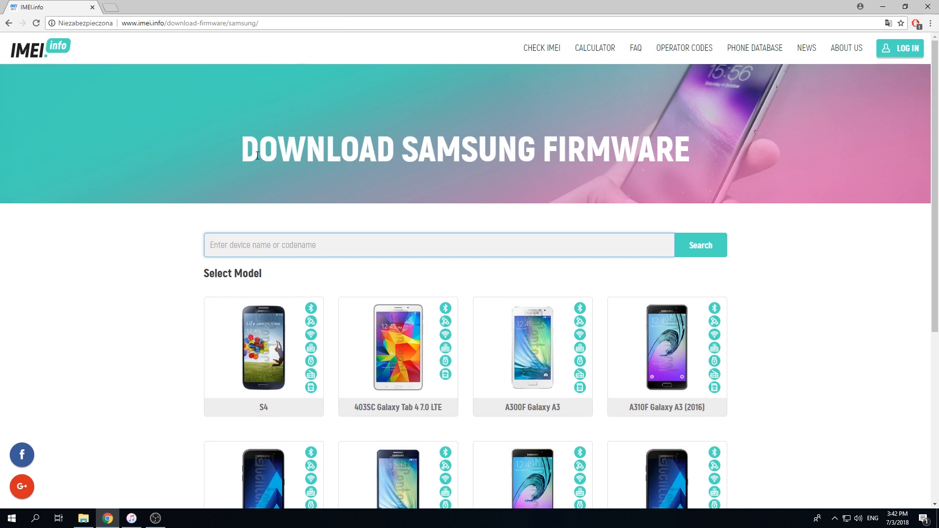
key(f11)
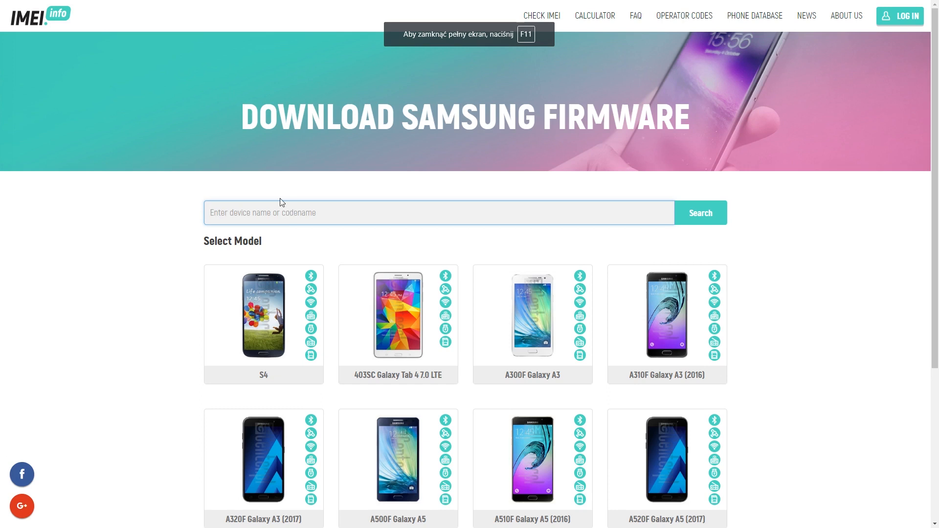
text(g)
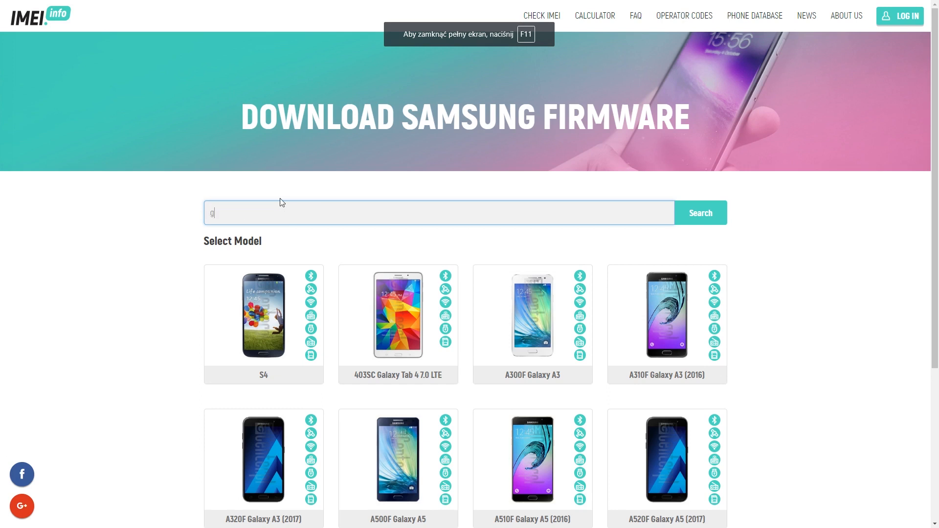
text(alaxy s8)
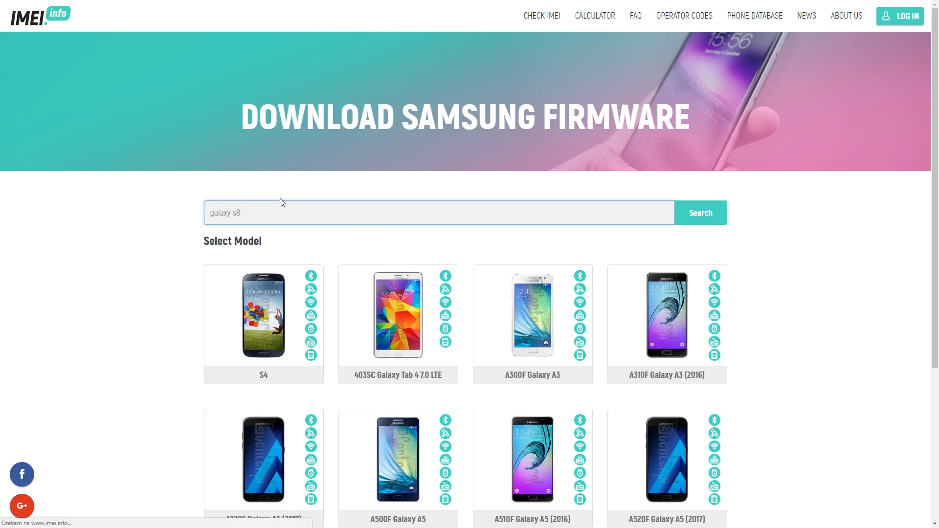
click(699, 212)
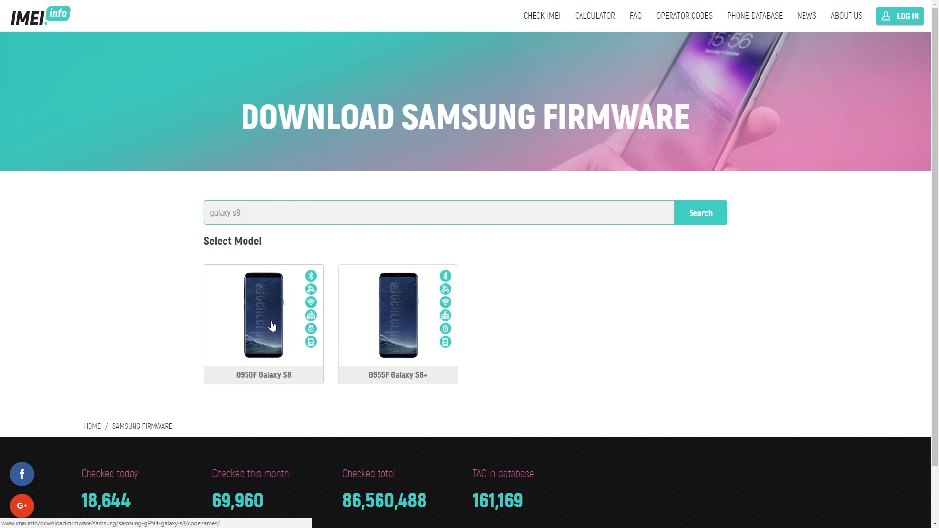
click(263, 316)
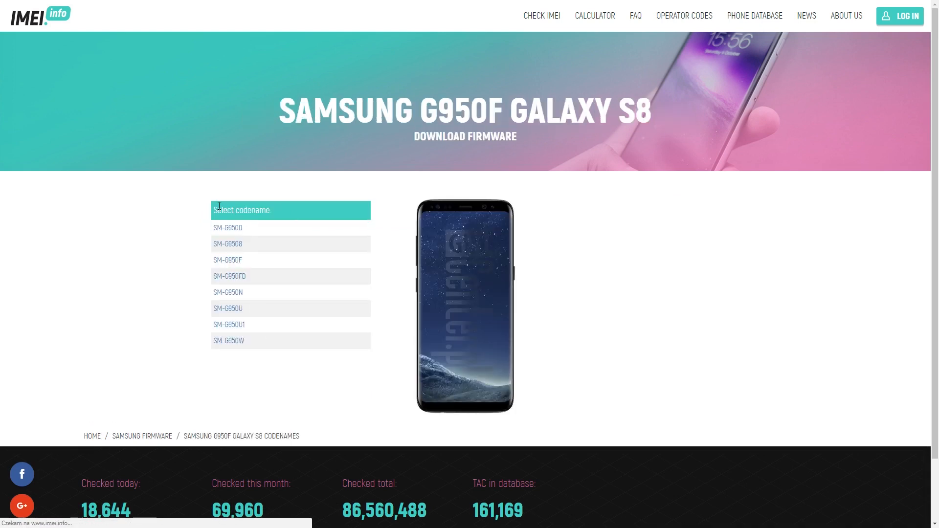
mouse_move(268, 262)
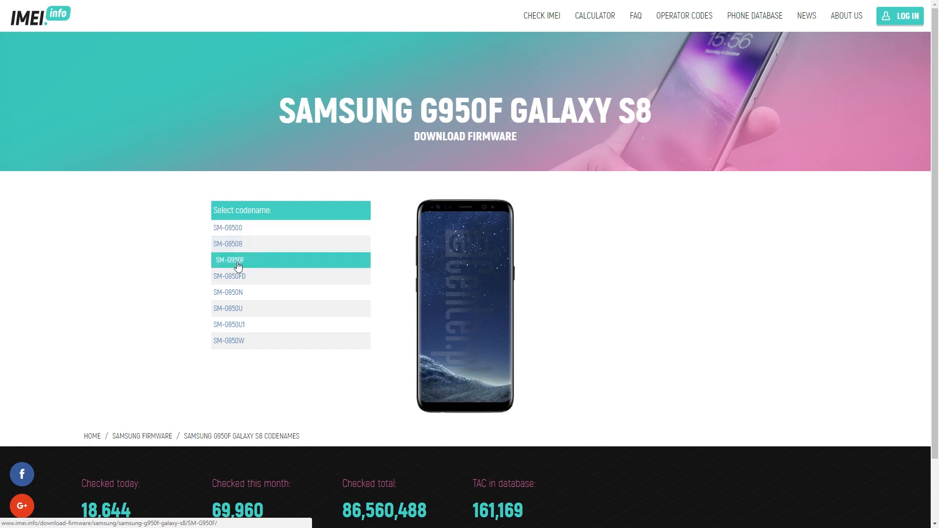
mouse_move(229, 270)
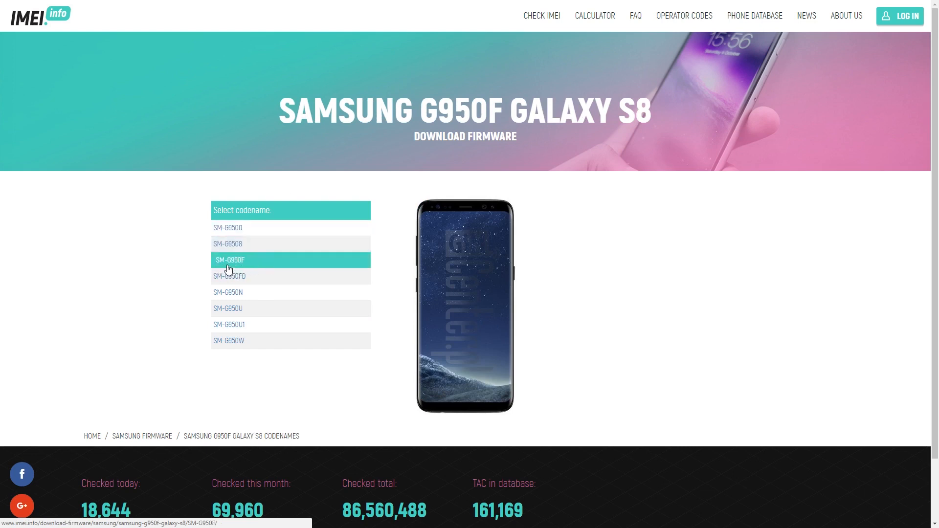
mouse_move(238, 266)
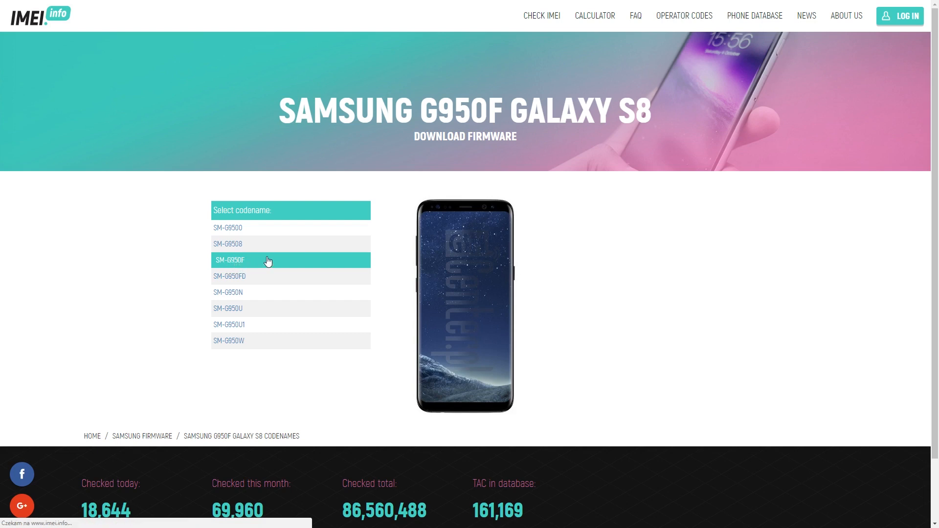
mouse_move(248, 296)
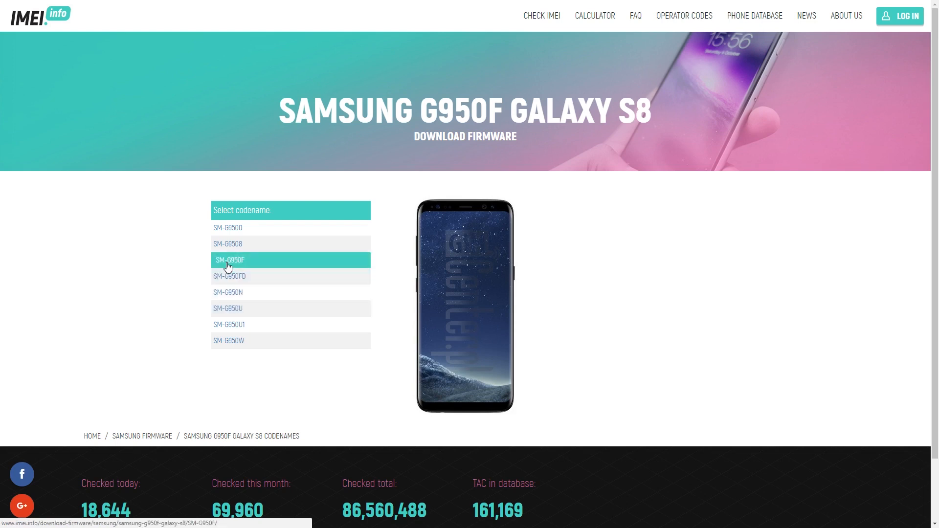
Step: Choose the SM-G950F codename and locate the XEO Poland OPEN row in the region table
click(228, 260)
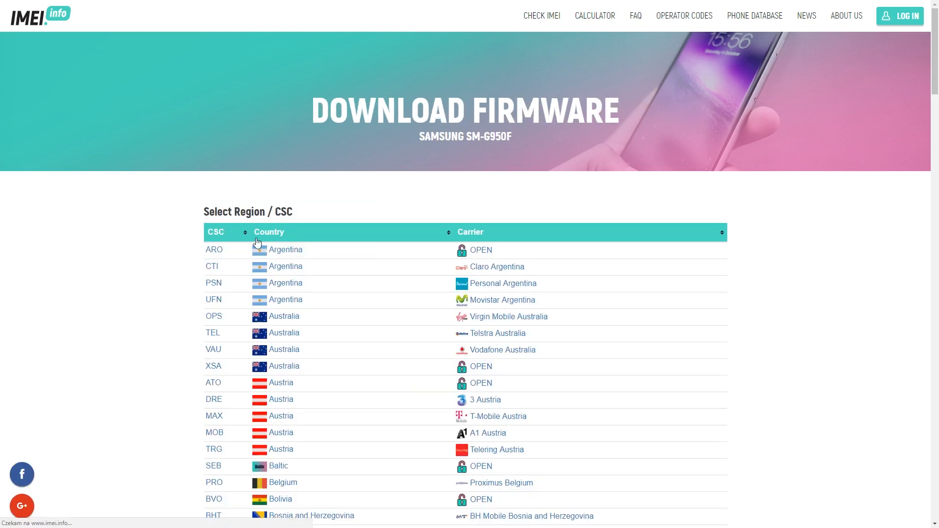
mouse_move(422, 249)
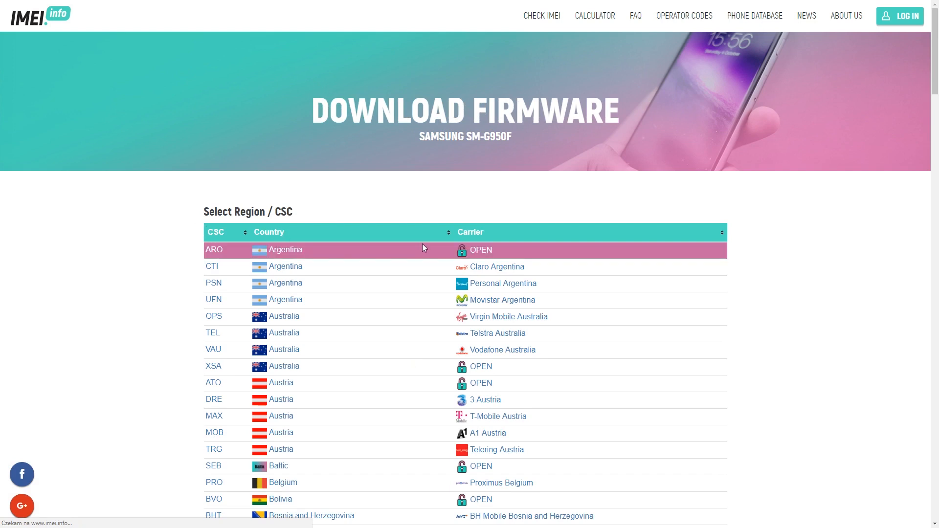
scroll(down, 3)
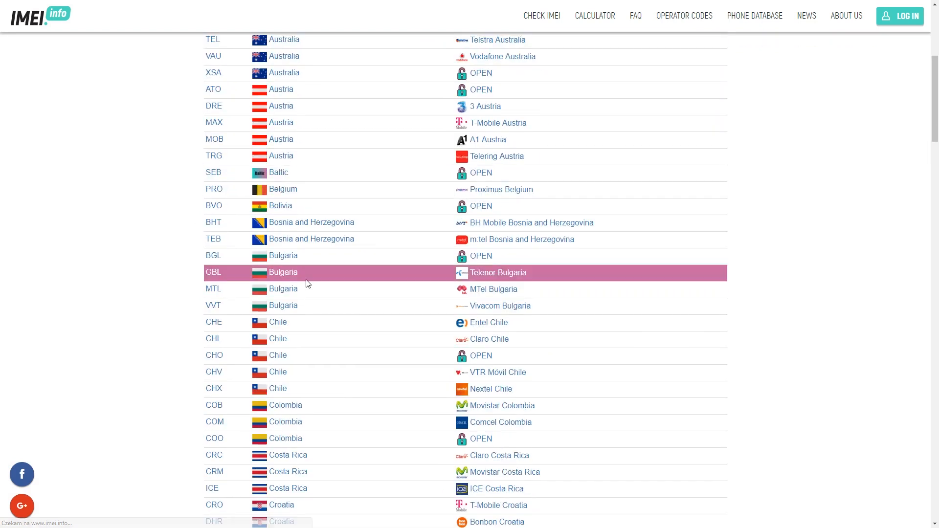
scroll(down, 3)
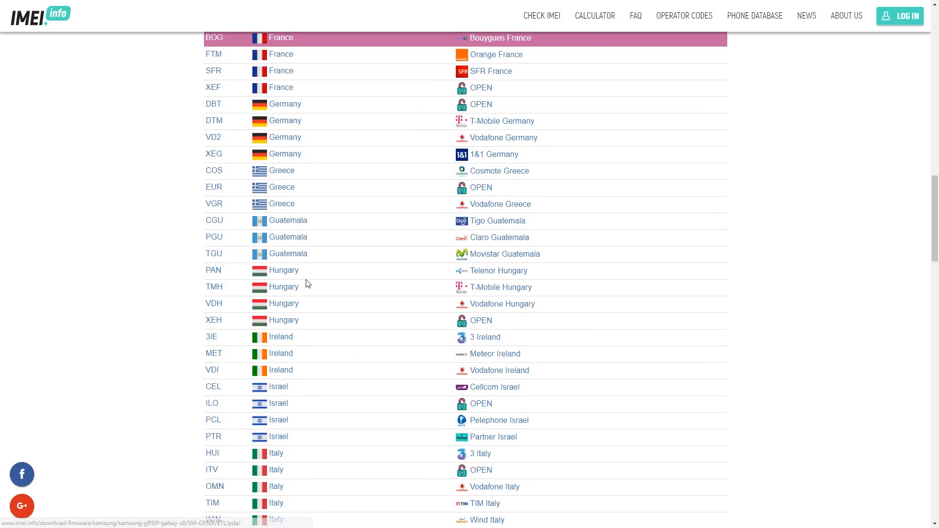
scroll(down, 3)
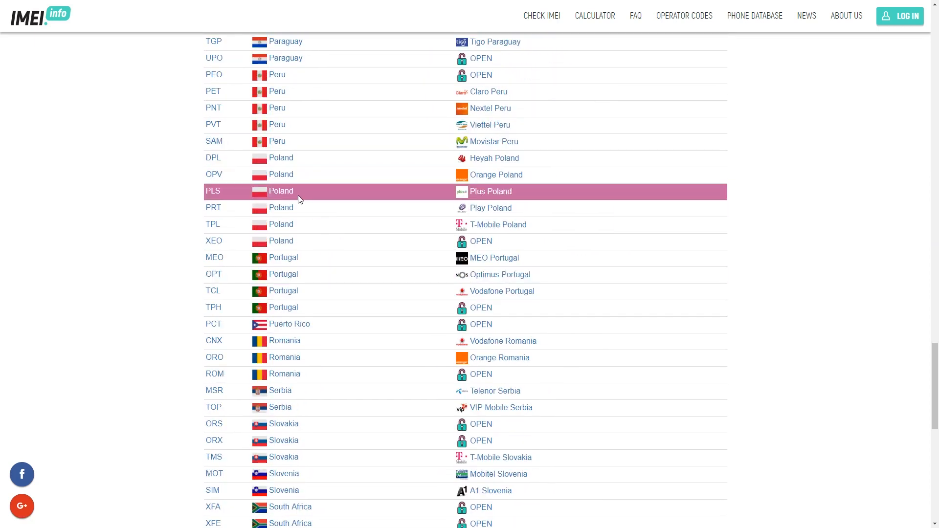
scroll(up, 3)
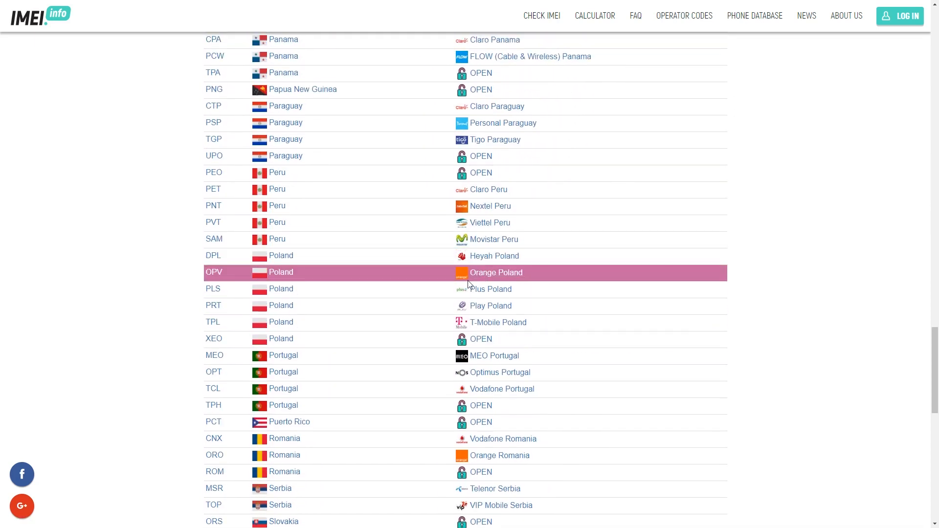
mouse_move(480, 355)
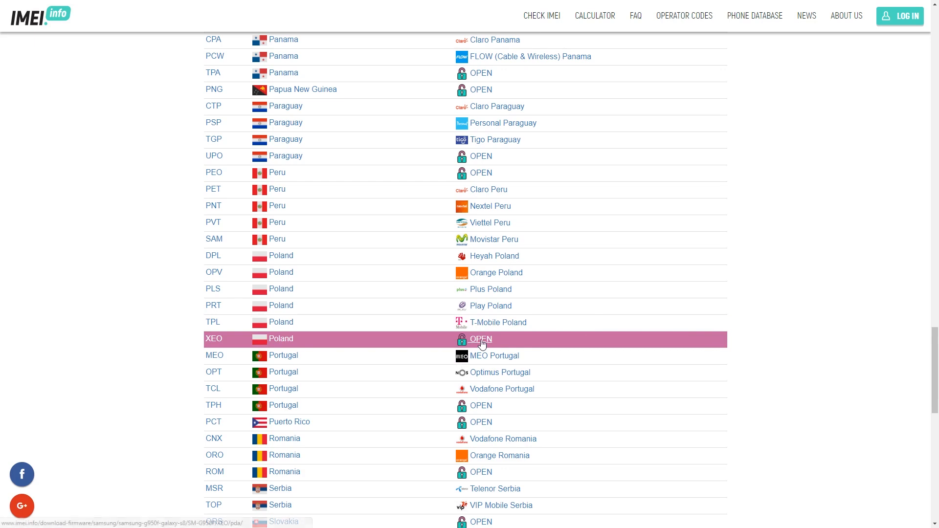
mouse_move(484, 346)
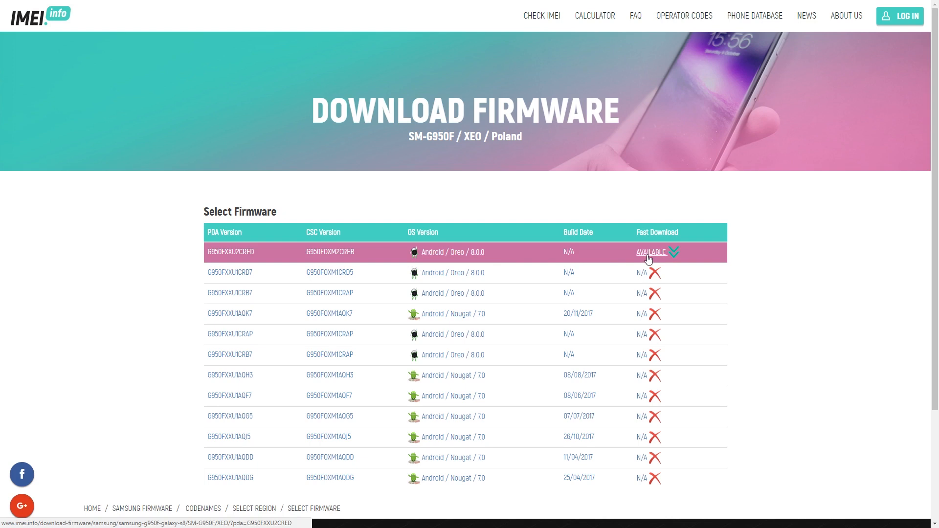
Step: Open the Fast Download details of the newest G950FXXU2CRED firmware, Android 8.0.0, 3.56 GB
click(650, 252)
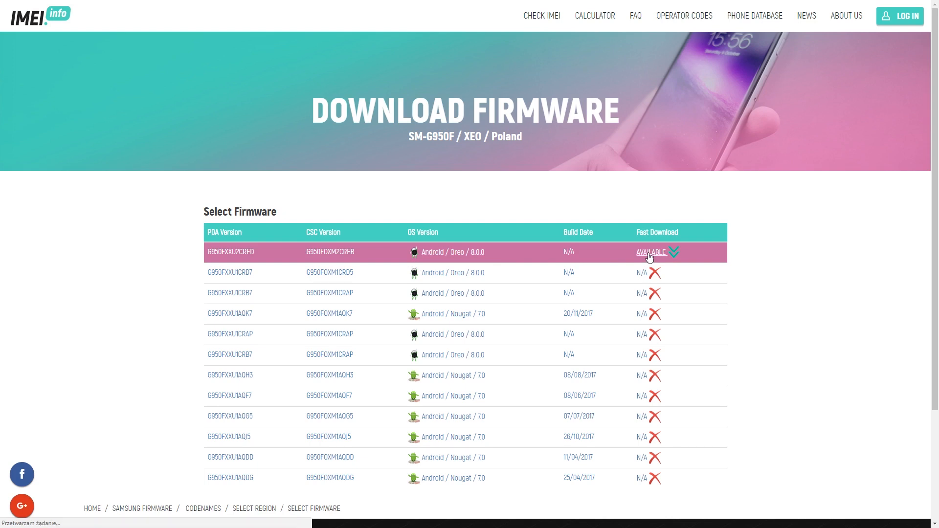
click(651, 252)
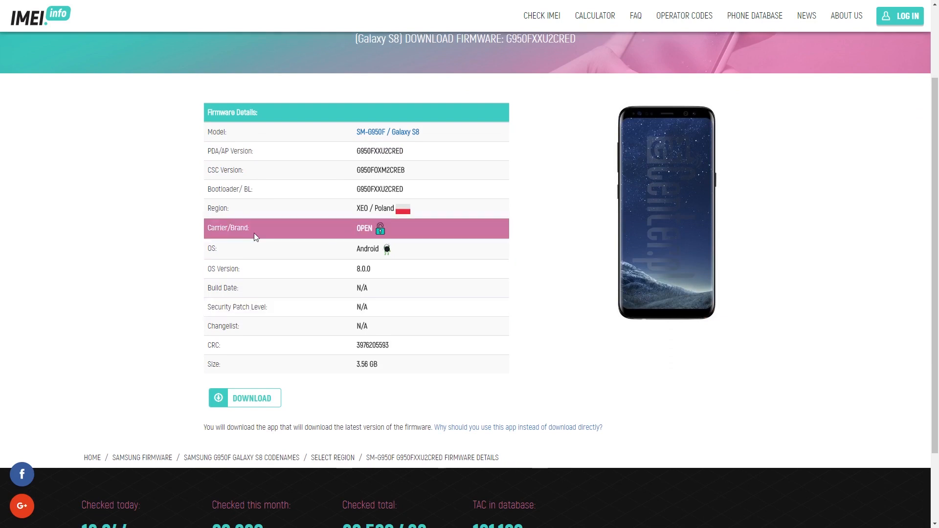
mouse_move(268, 393)
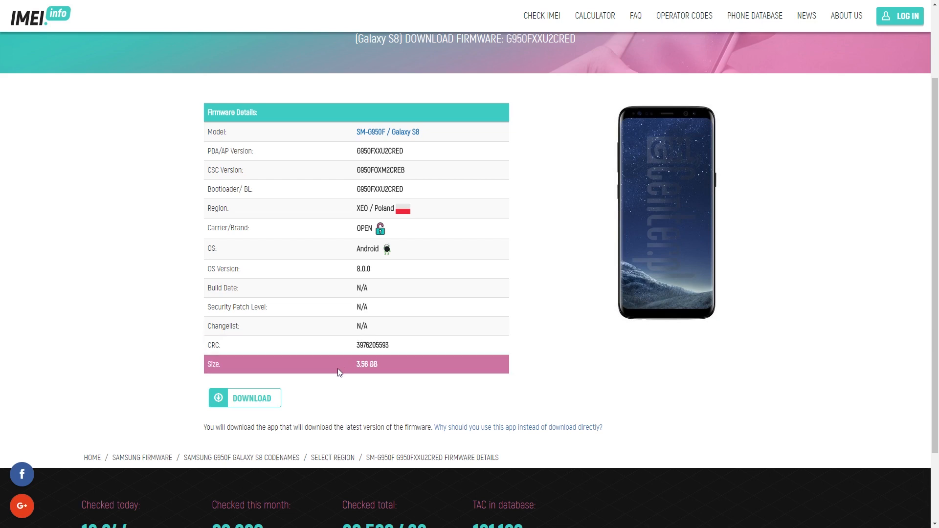
mouse_move(263, 401)
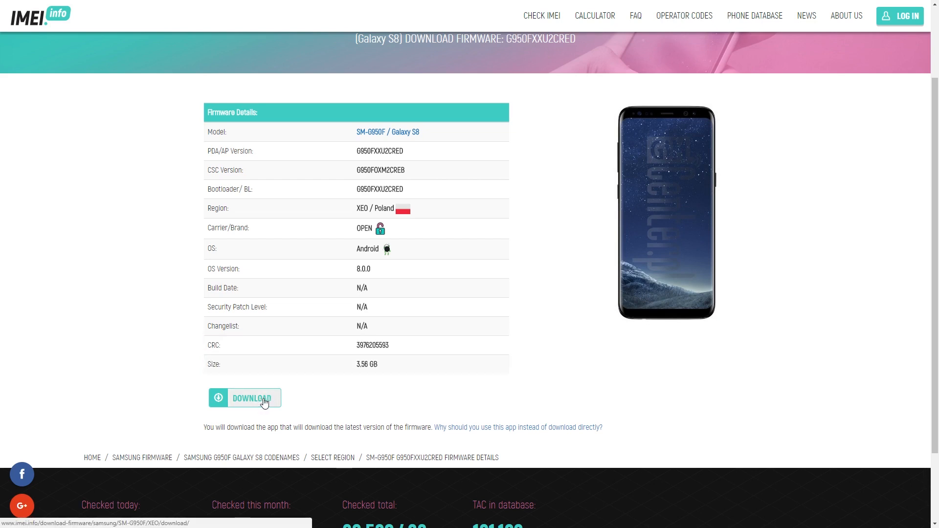
Step: Download the Samsung HARD Downloader zip and bring up the finished download's options
click(252, 399)
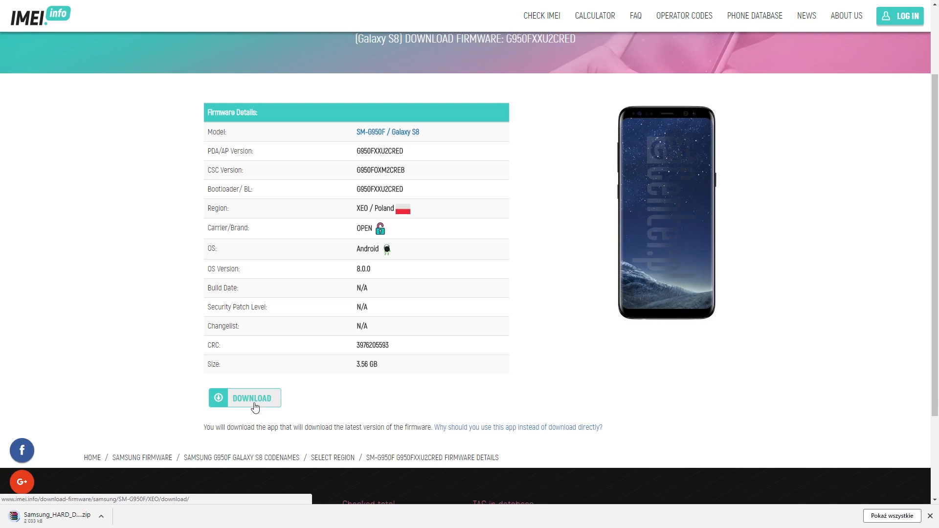
click(251, 398)
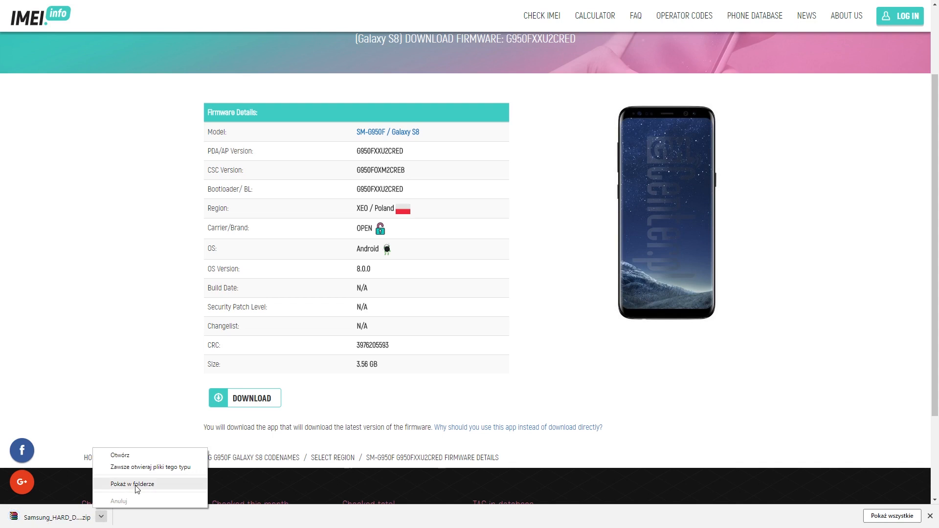
Step: Extract the Samsung_HARD_Downloader_SM-G950F_XEO archive in Downloads with WinRAR
click(132, 484)
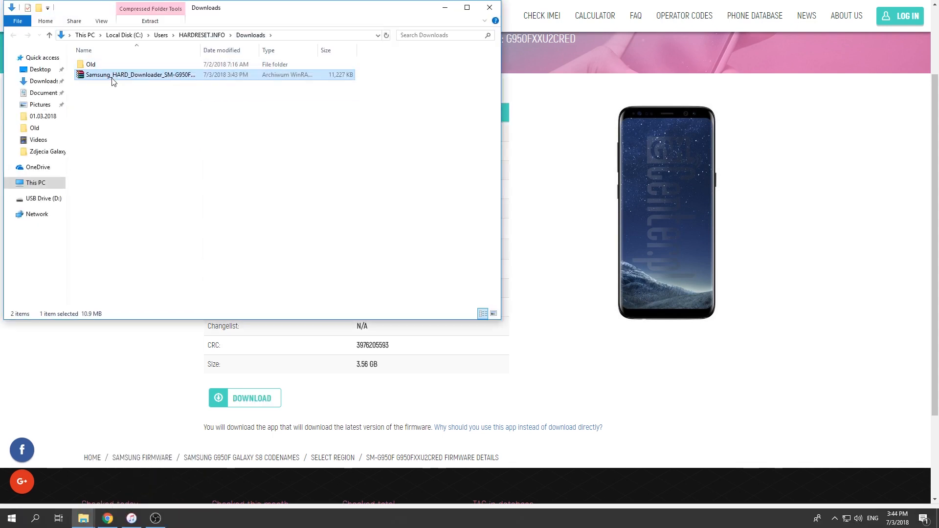
right_click(139, 74)
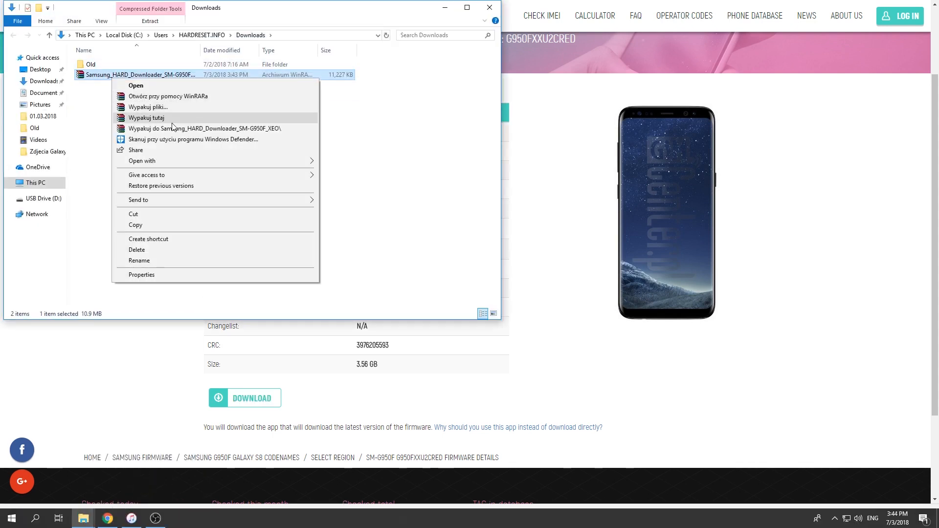
click(148, 106)
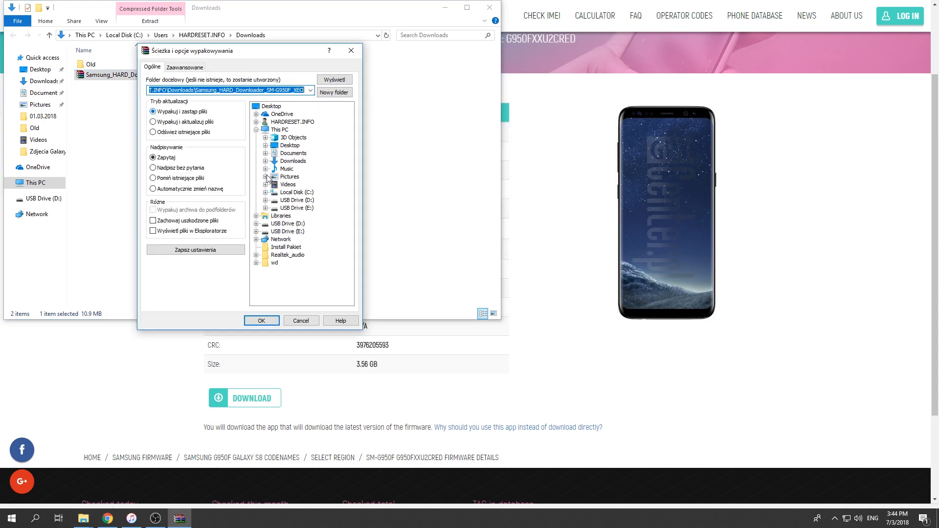
click(261, 320)
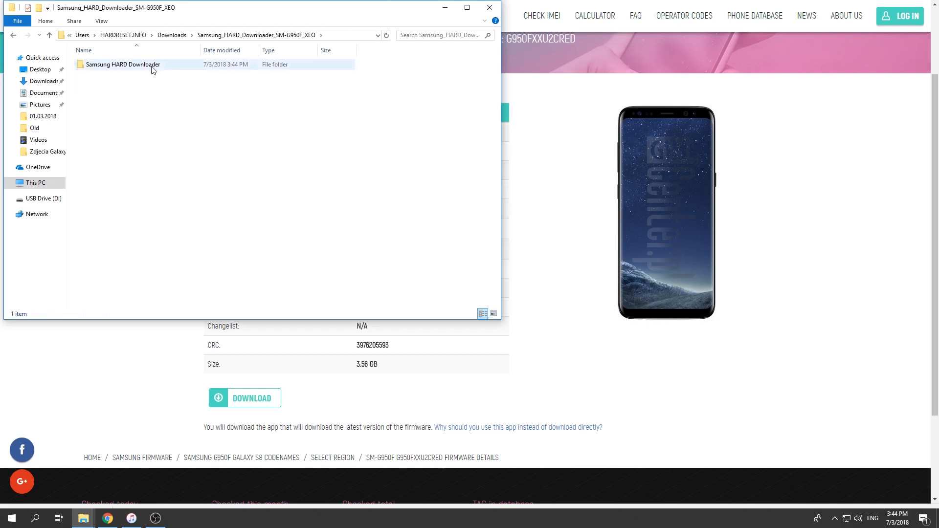
Step: Run Download_SM-G950F_XEO from the extracted folder, allowing it through User Account Control
double_click(124, 65)
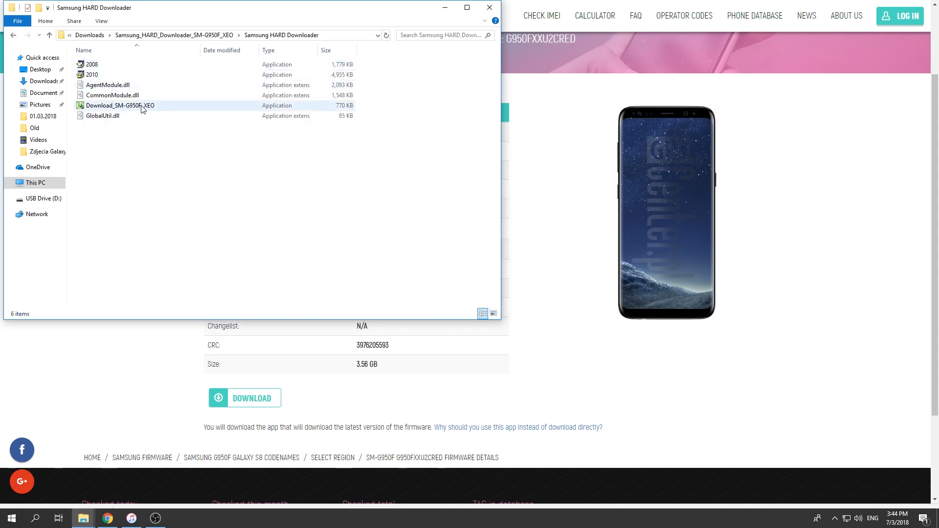
click(119, 105)
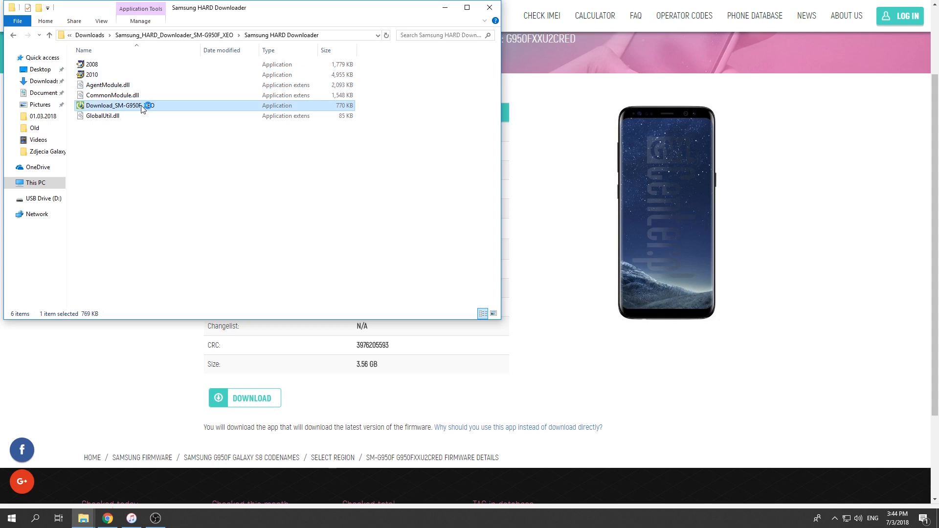
double_click(114, 106)
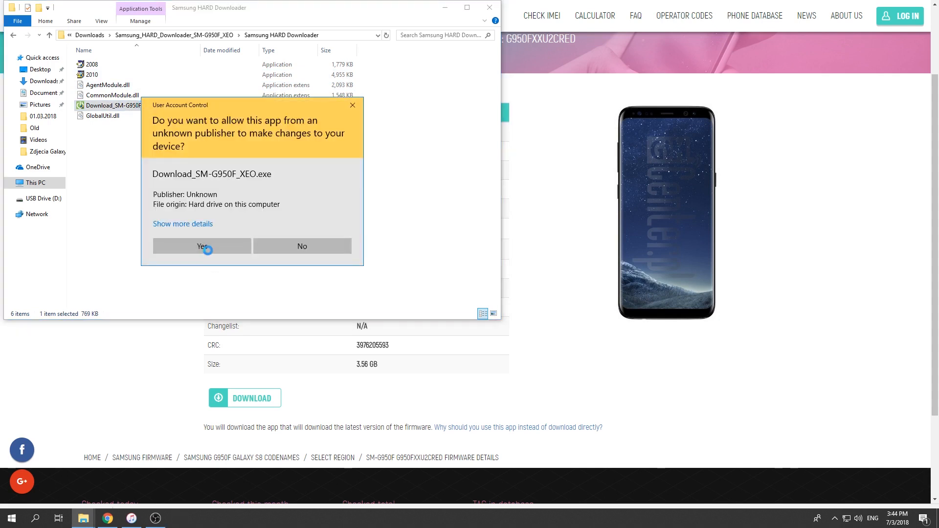
click(202, 246)
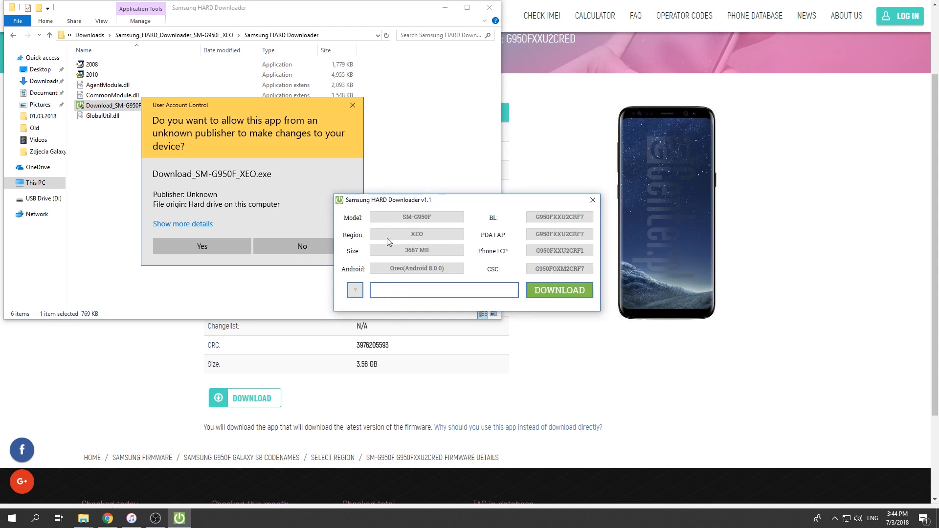
Step: Start the SM-G950F XEO Oreo firmware download, saving the file into Downloads
click(201, 247)
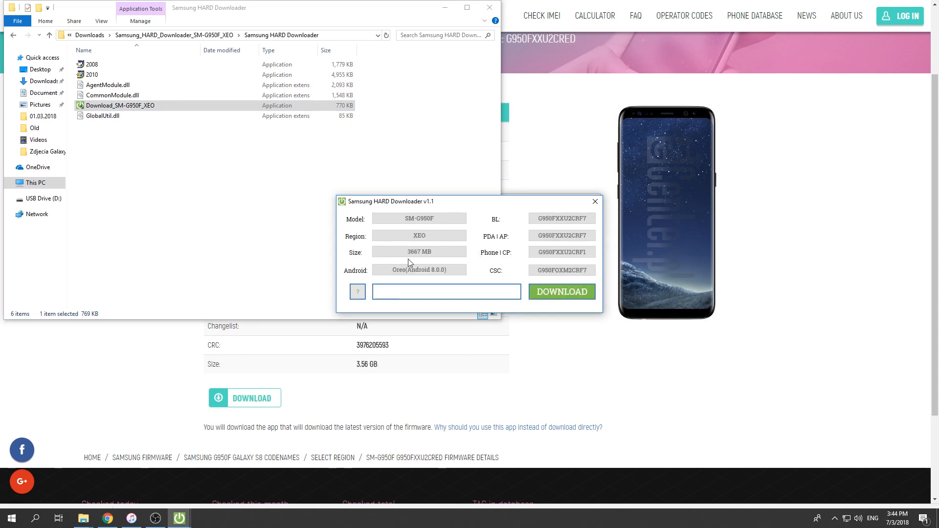
mouse_move(429, 258)
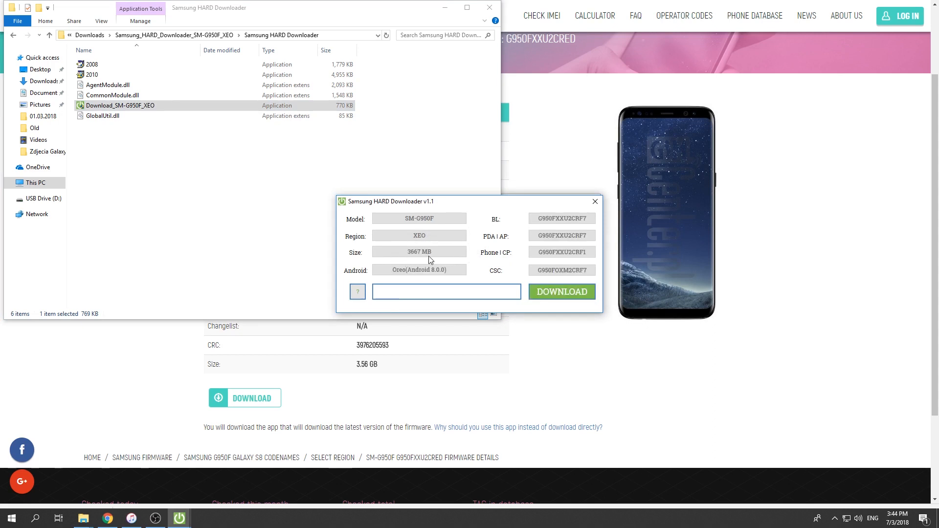
mouse_move(424, 278)
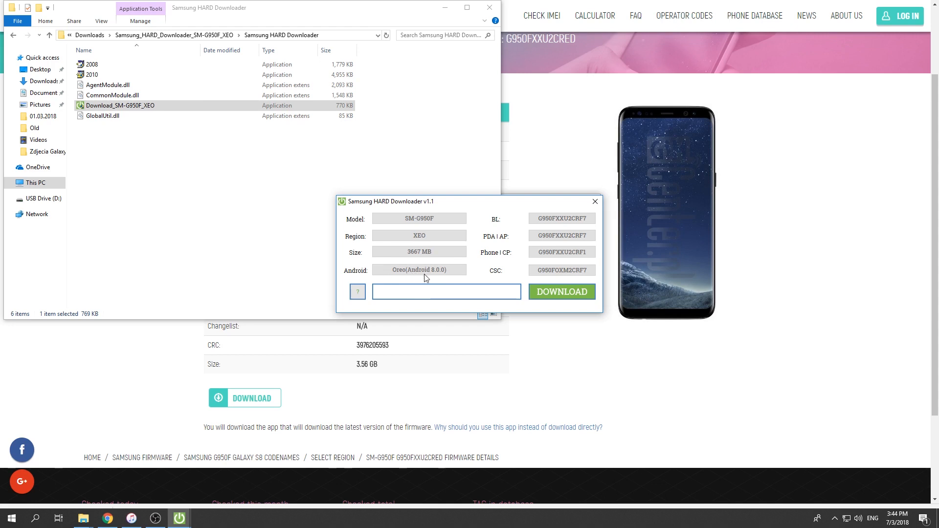
mouse_move(445, 277)
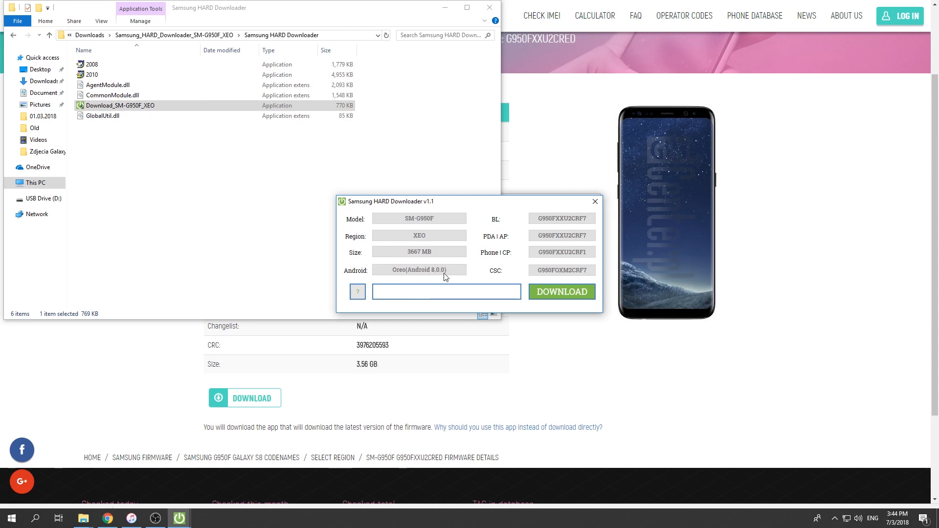
mouse_move(504, 266)
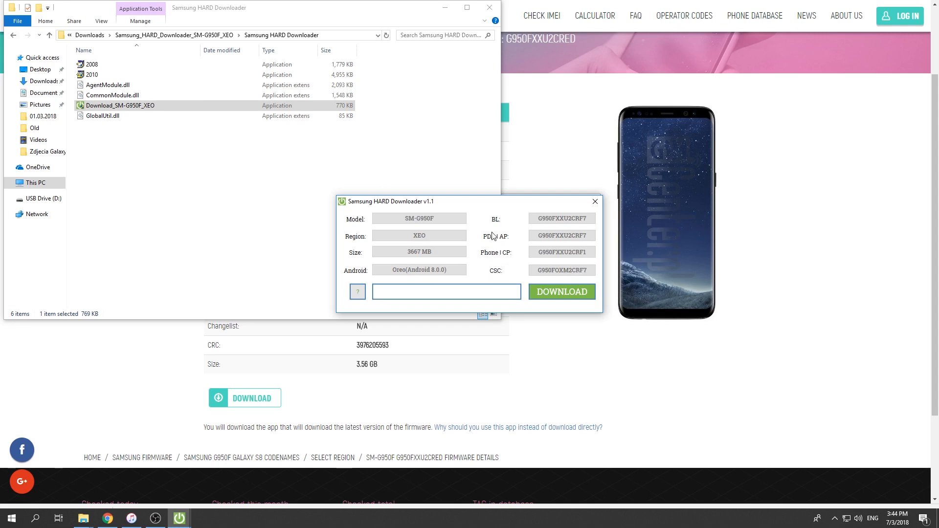
mouse_move(478, 262)
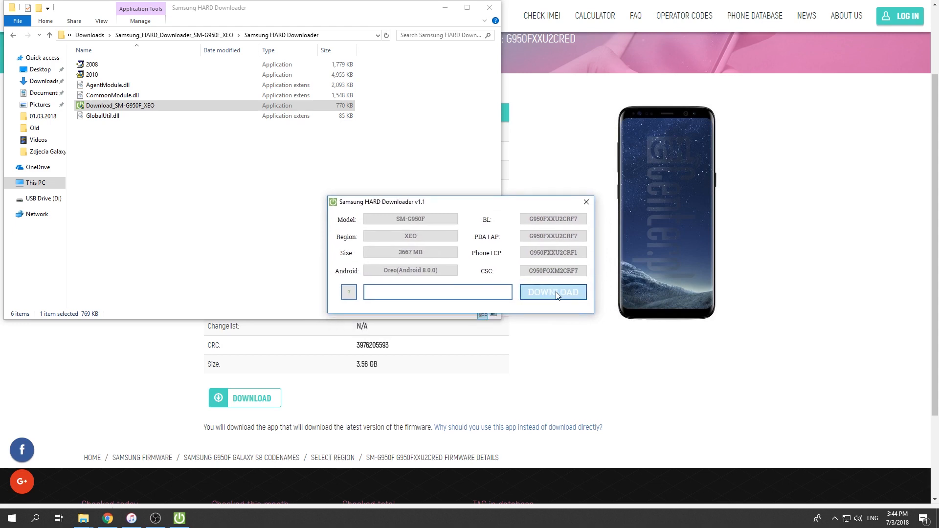
click(551, 292)
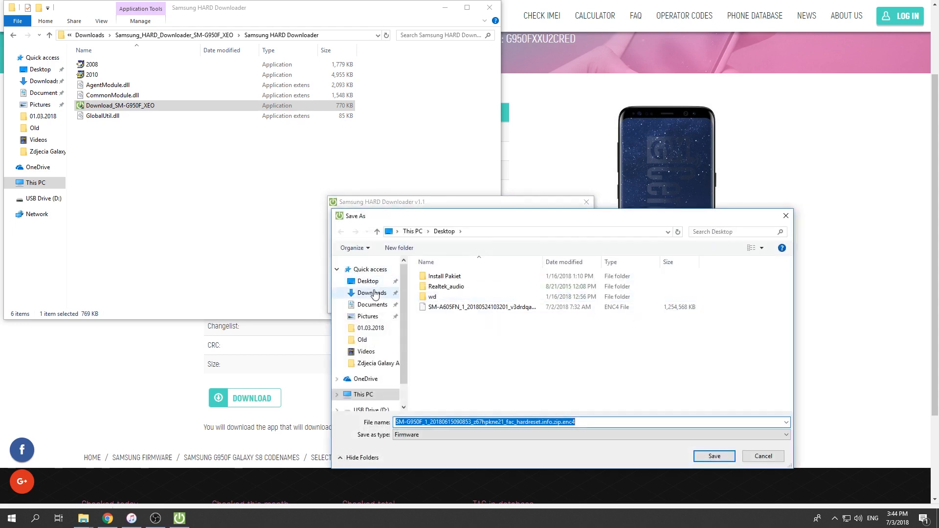
click(371, 292)
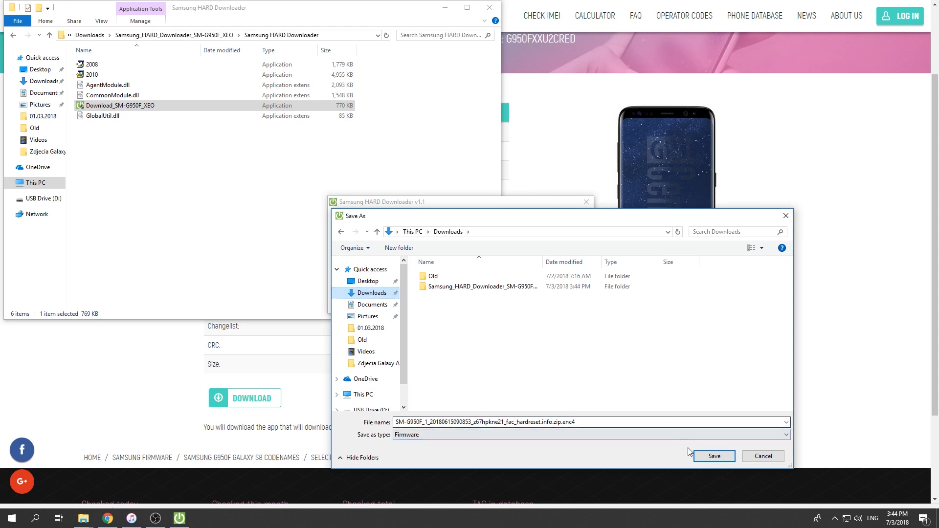
click(714, 456)
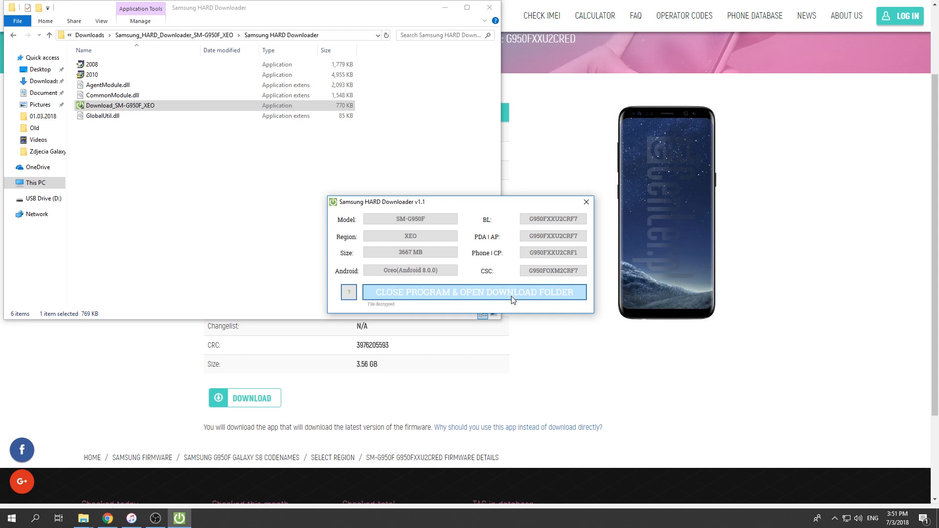
mouse_move(435, 299)
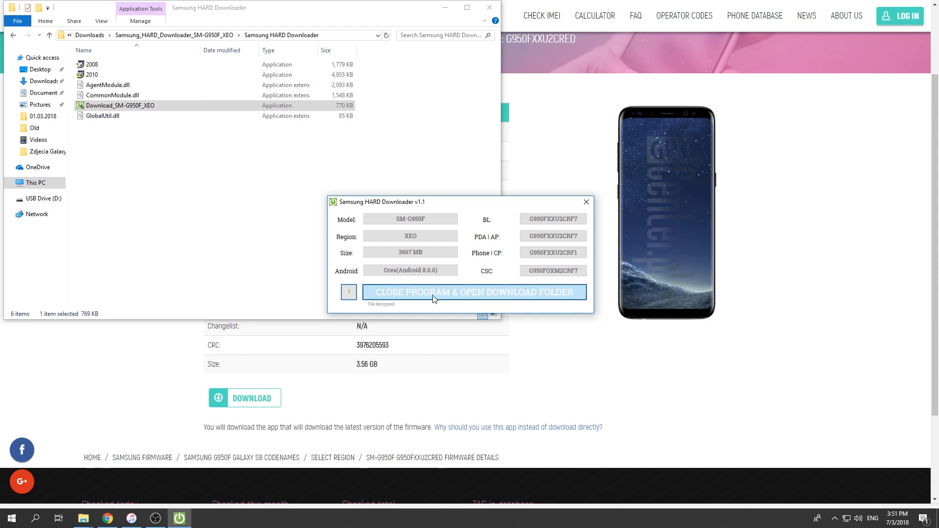
Step: After download and decryption finish, close the downloader and open the Downloads folder
click(475, 293)
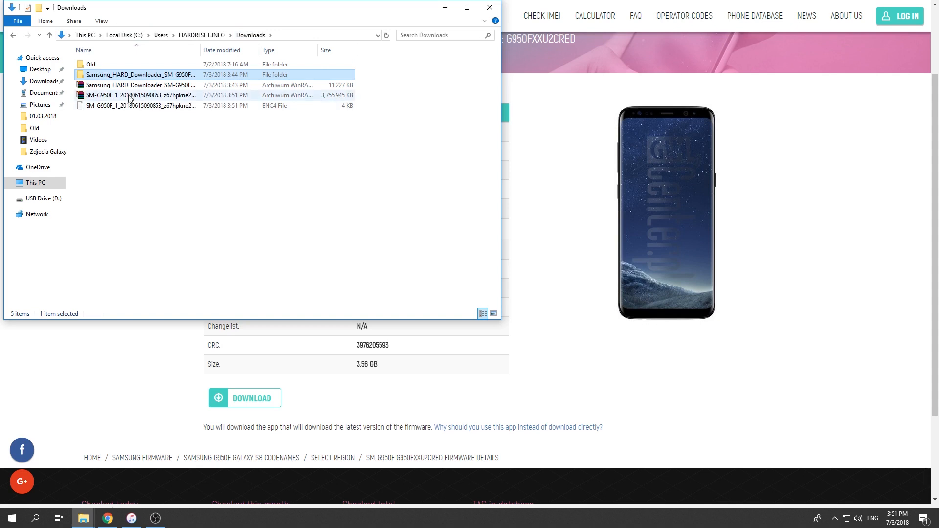
mouse_move(141, 106)
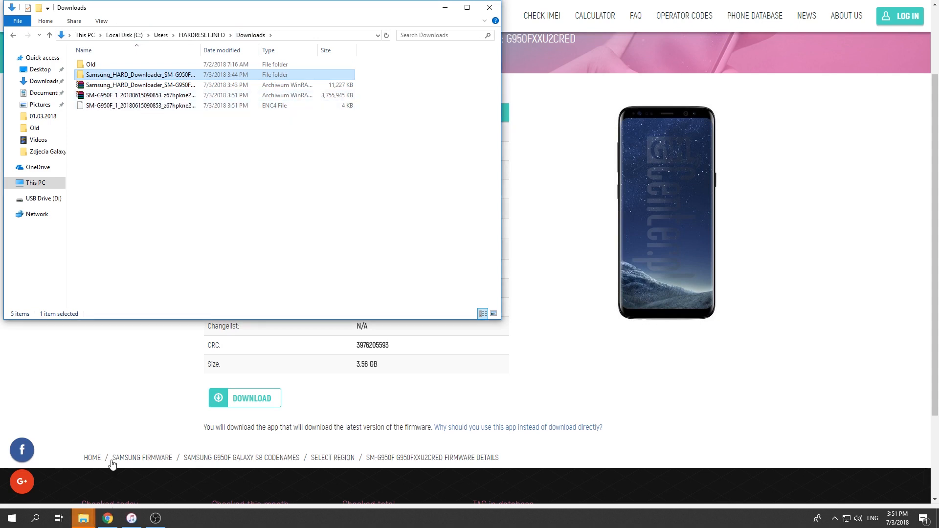
Step: Bring up WinRAR options for the 3.7 GB SM-G950F_1 firmware archive in Downloads
click(130, 185)
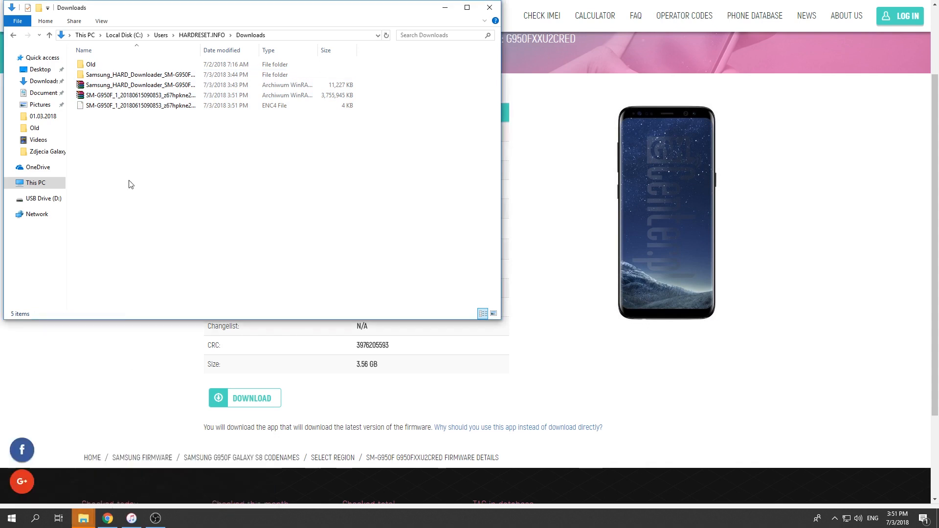
right_click(139, 95)
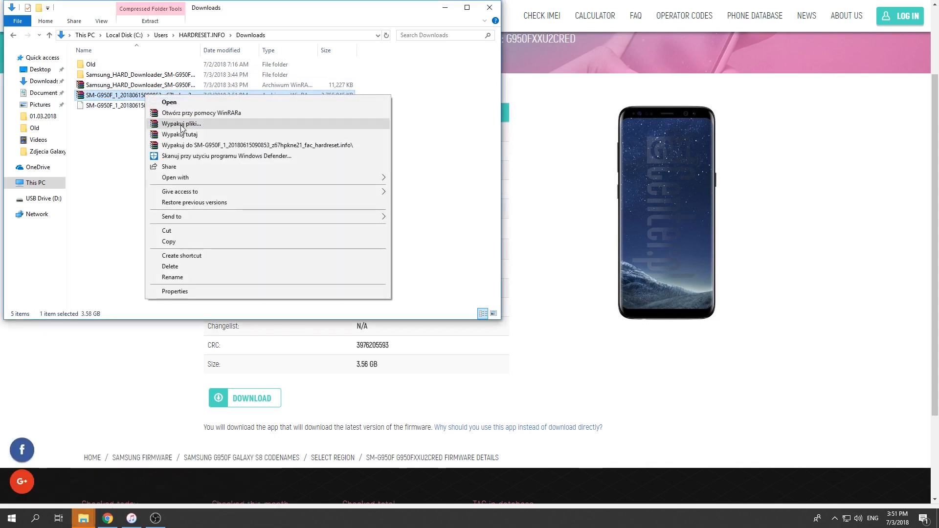
Step: Extract the firmware archive and open the SM-G950F_1 folder with AP, BL, CP, CSC, HOME_CSC files
click(181, 124)
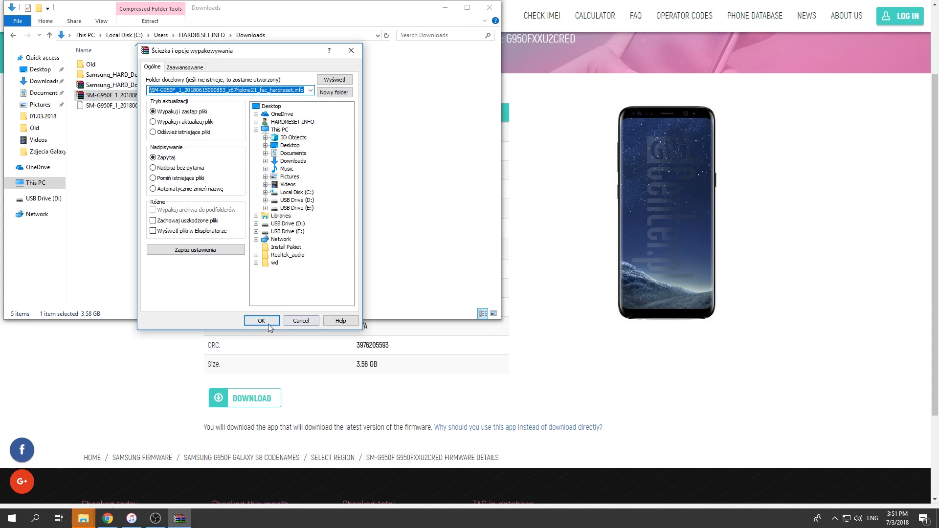
click(262, 321)
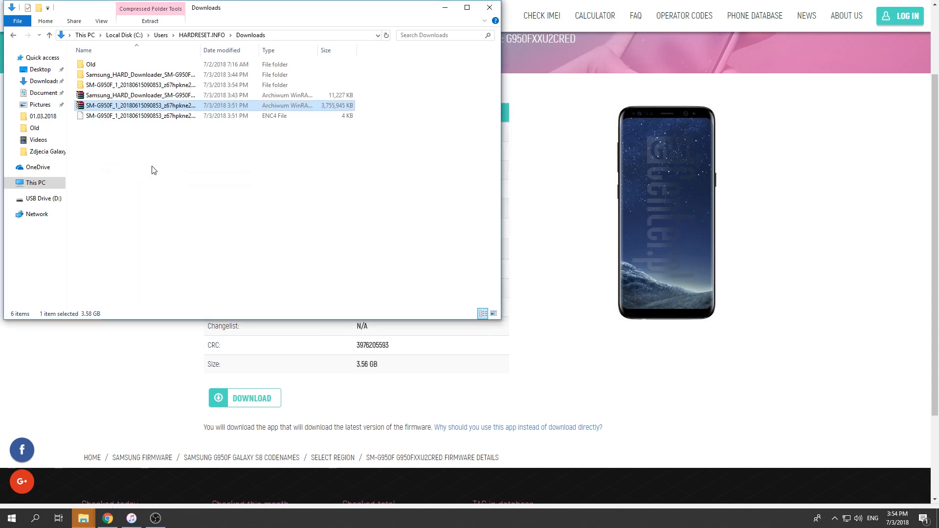
click(141, 85)
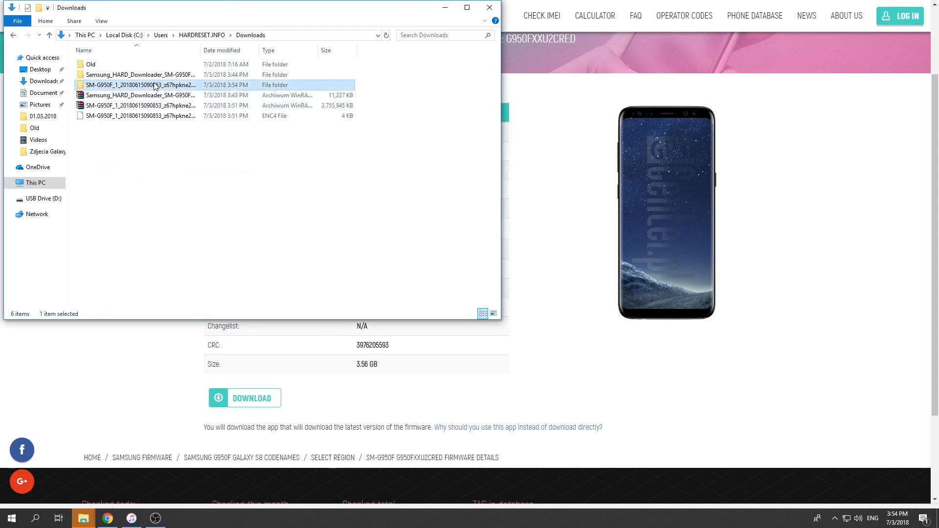
double_click(141, 84)
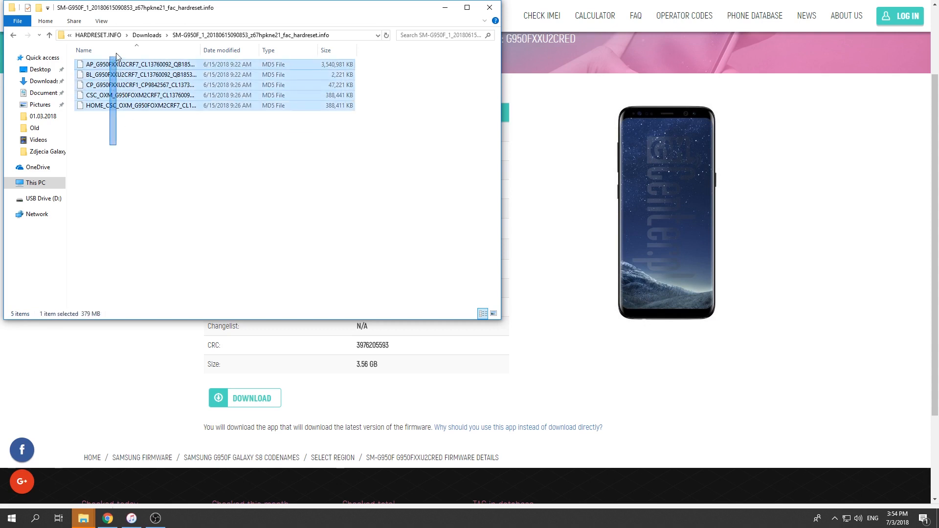